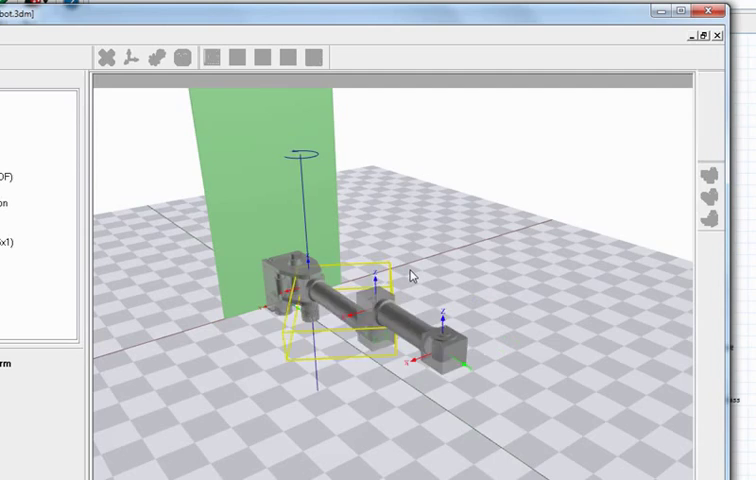
# Close the 3D robot animation window to return to the block-diagram model.
pyautogui.click(428, 328)
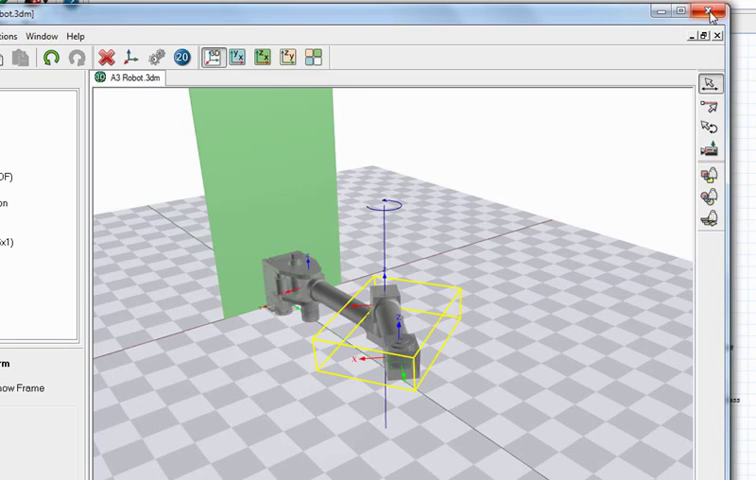
pyautogui.click(712, 12)
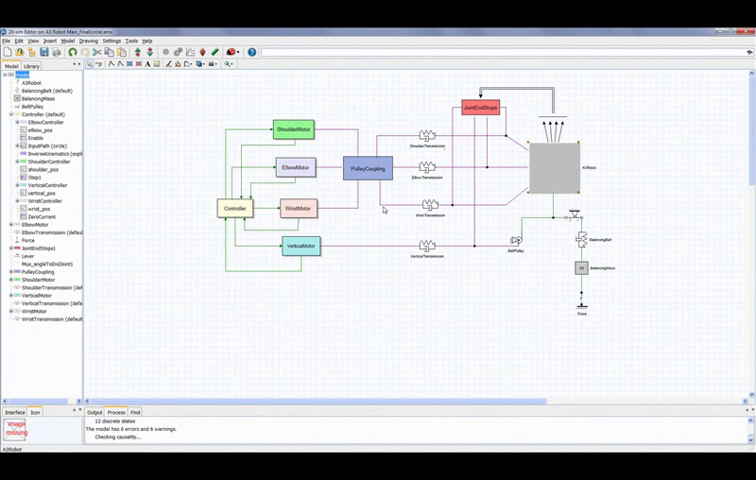
pyautogui.moveTo(342, 180)
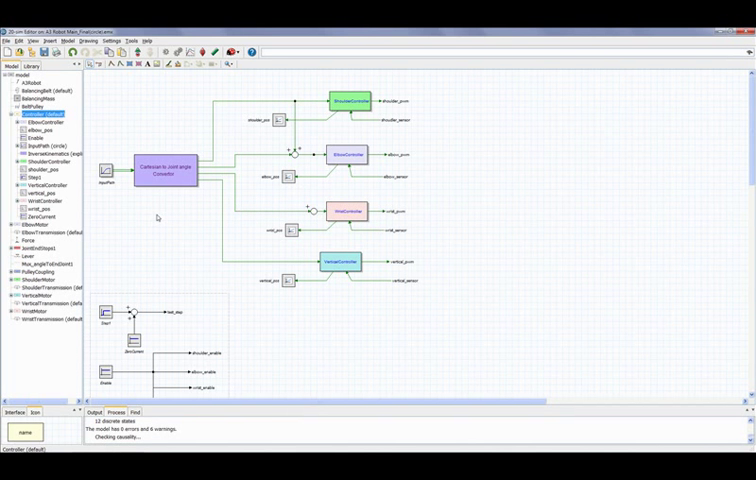
pyautogui.moveTo(108, 172)
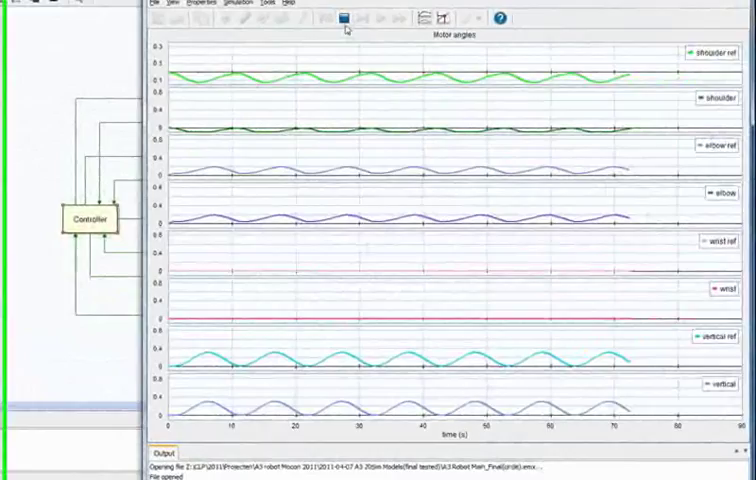
# Run the robot simulation from the Simulator to produce the motor angle plots.
pyautogui.click(236, 4)
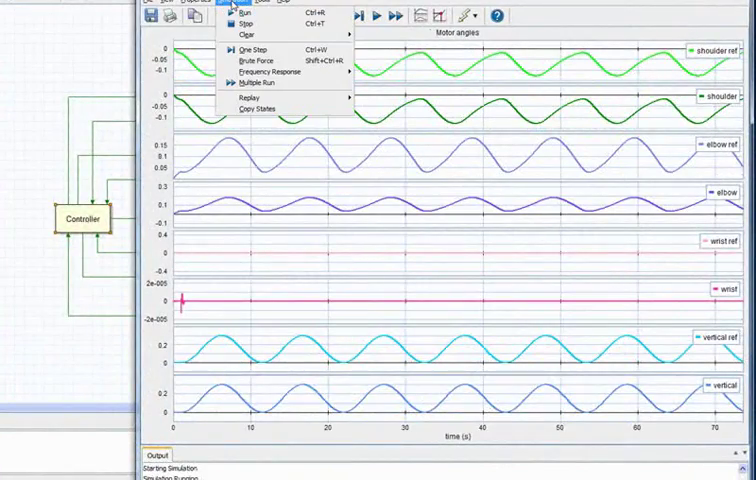
pyautogui.click(218, 8)
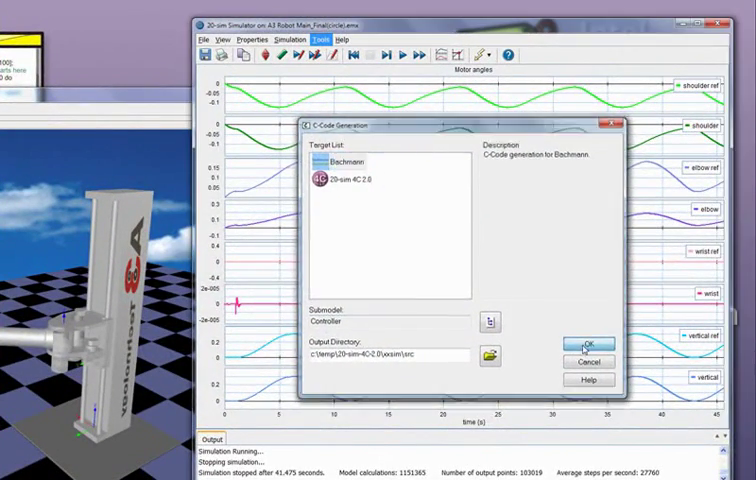
# Generate C code for the Controller submodel, keeping the default output directory.
pyautogui.click(588, 340)
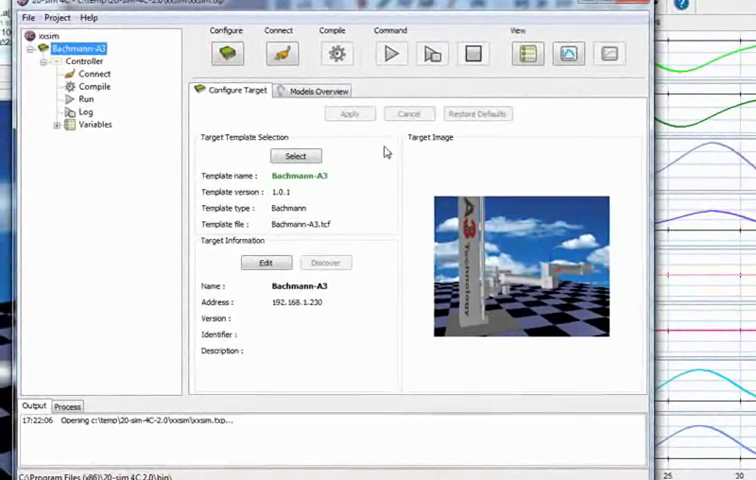
pyautogui.moveTo(280, 52)
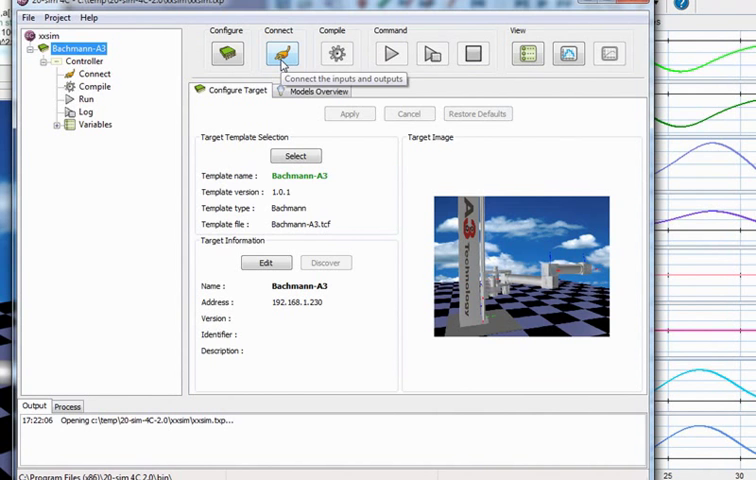
# Connect and apply the model's sensor inputs and enable/pwm outputs to the Bachmann ports, accepting the open-ports warning.
pyautogui.click(280, 52)
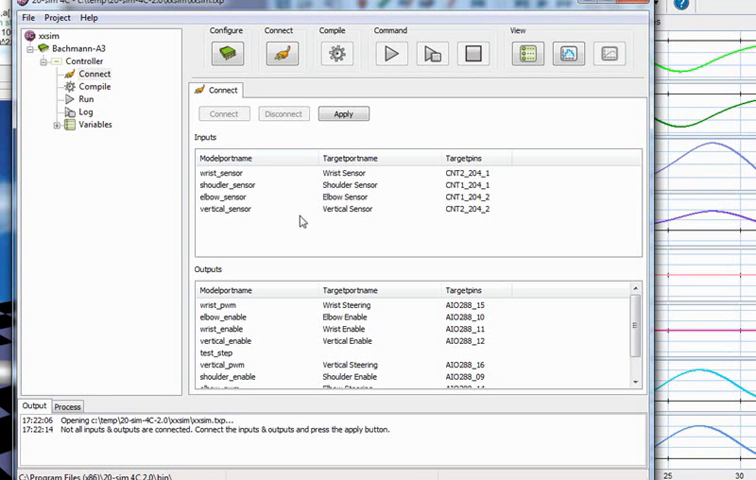
pyautogui.moveTo(362, 242)
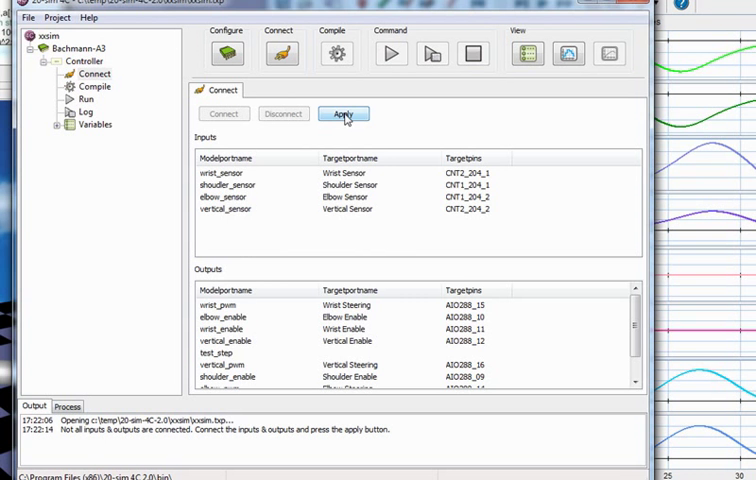
pyautogui.click(344, 112)
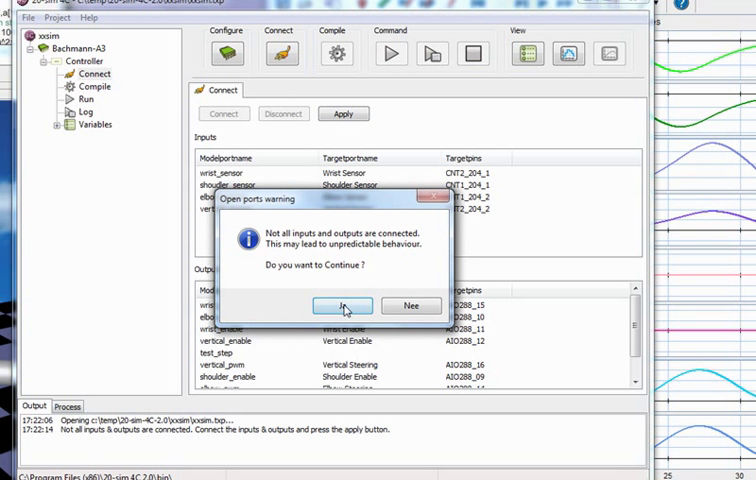
pyautogui.click(342, 304)
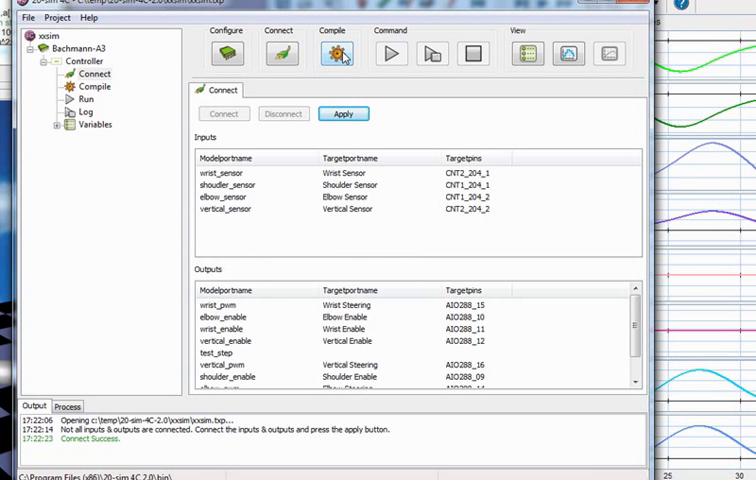
pyautogui.moveTo(338, 54)
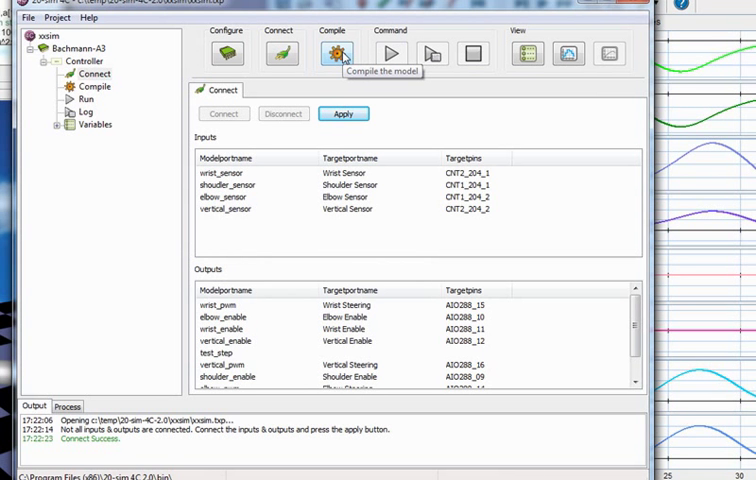
# Compile the Controller model for the Bachmann target until the log reports success.
pyautogui.click(336, 52)
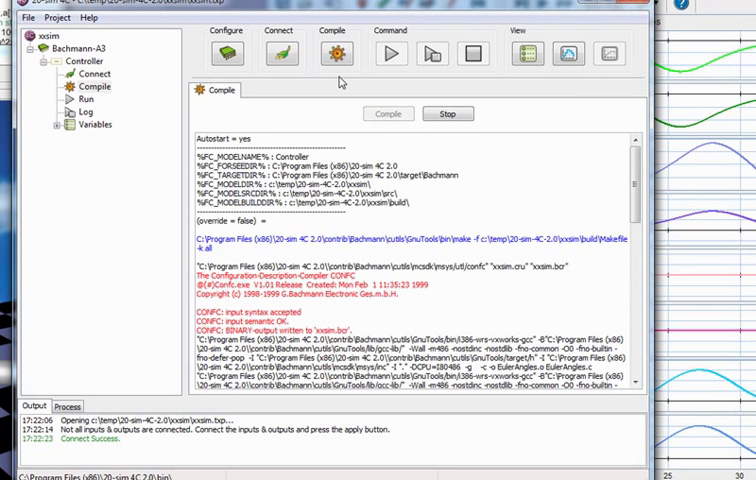
pyautogui.click(388, 112)
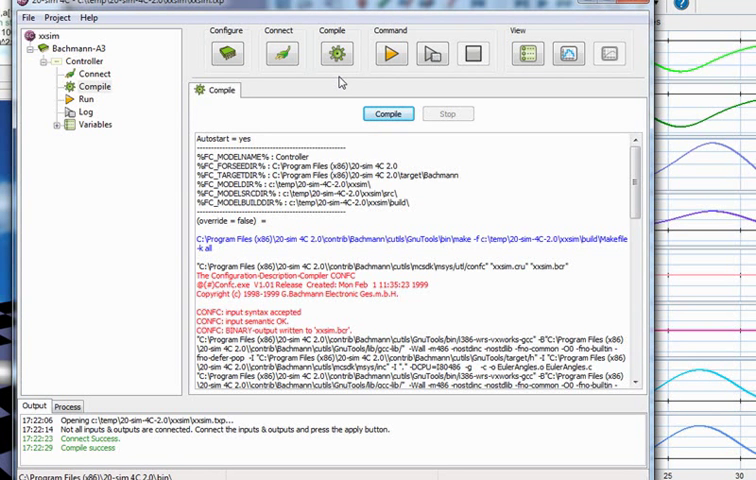